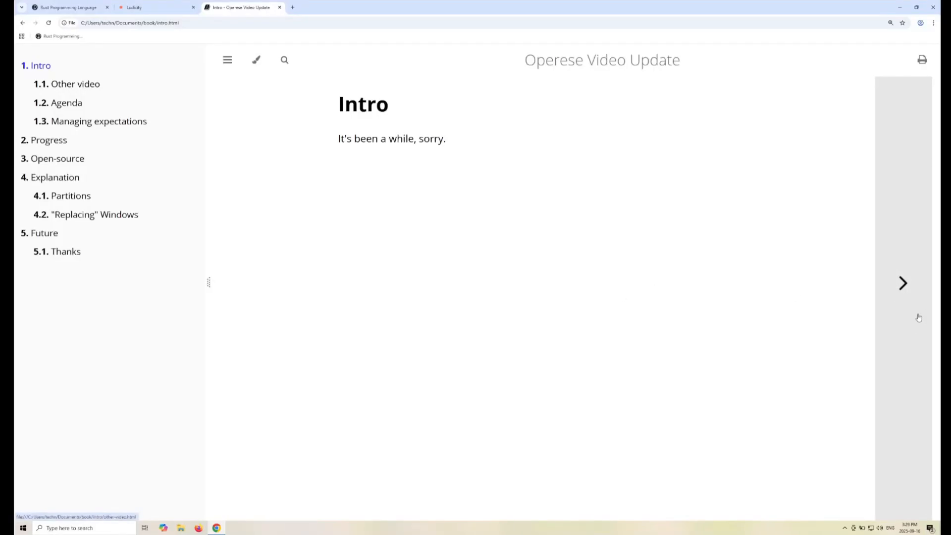
# - Advance the Operese Video Update book from the Intro slide to the Agenda slide
pyautogui.click(903, 283)
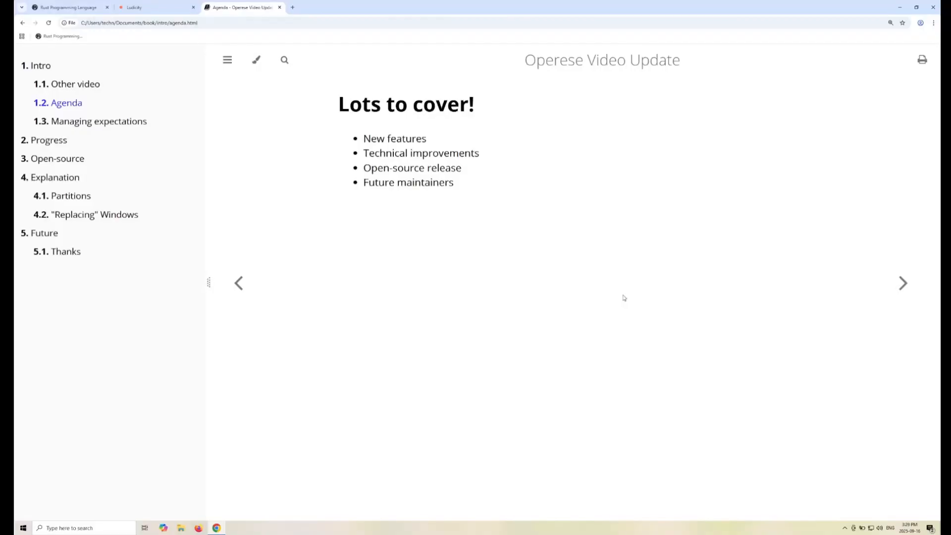
pyautogui.moveTo(601, 290)
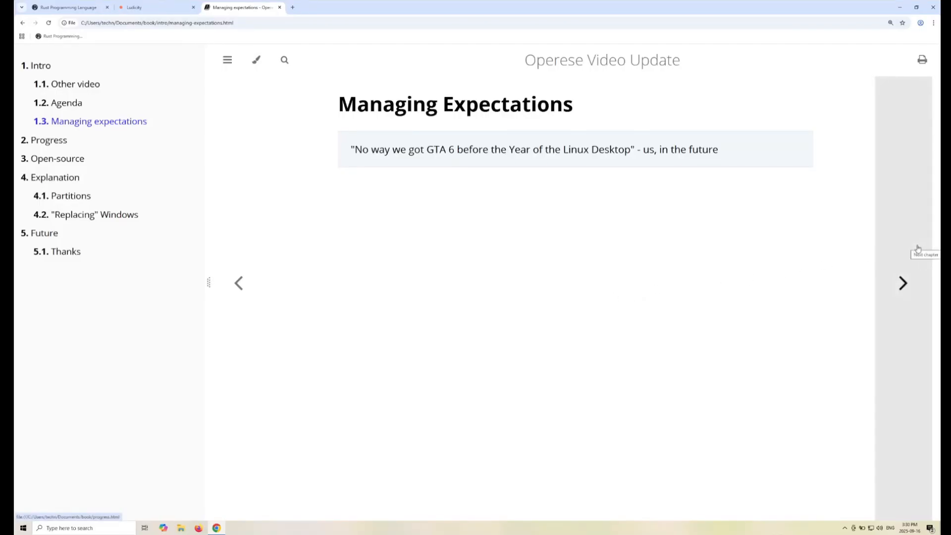
# - Advance from Managing Expectations to the Progress slide listing technical improvements
pyautogui.click(901, 283)
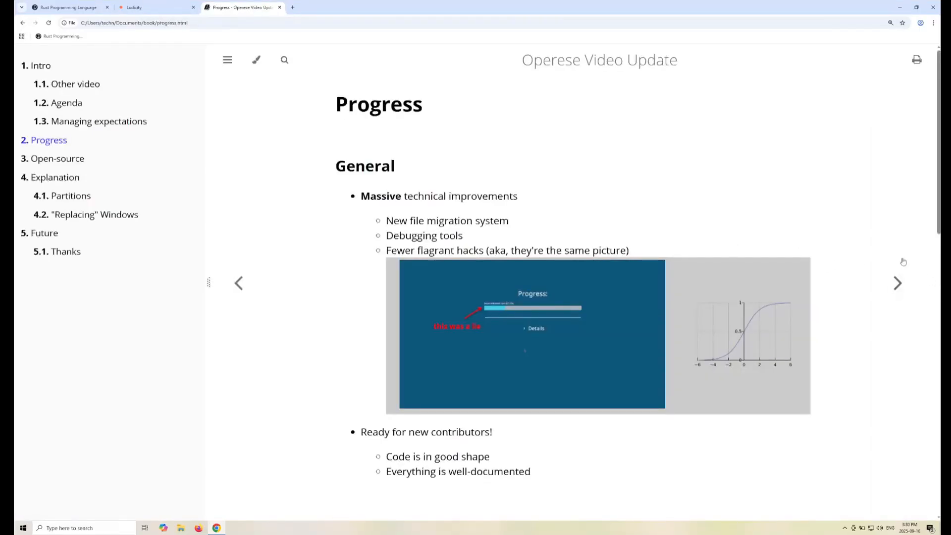
pyautogui.moveTo(284, 269)
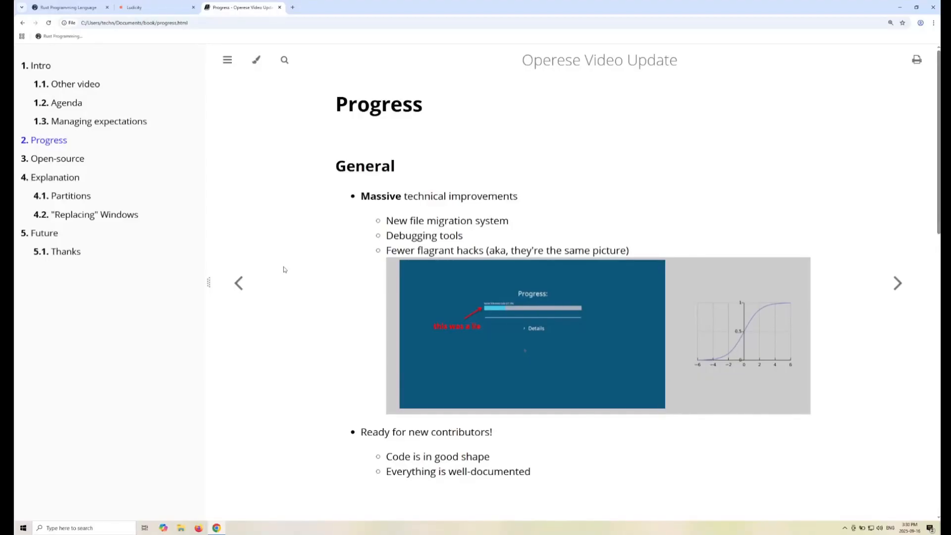
pyautogui.moveTo(605, 303)
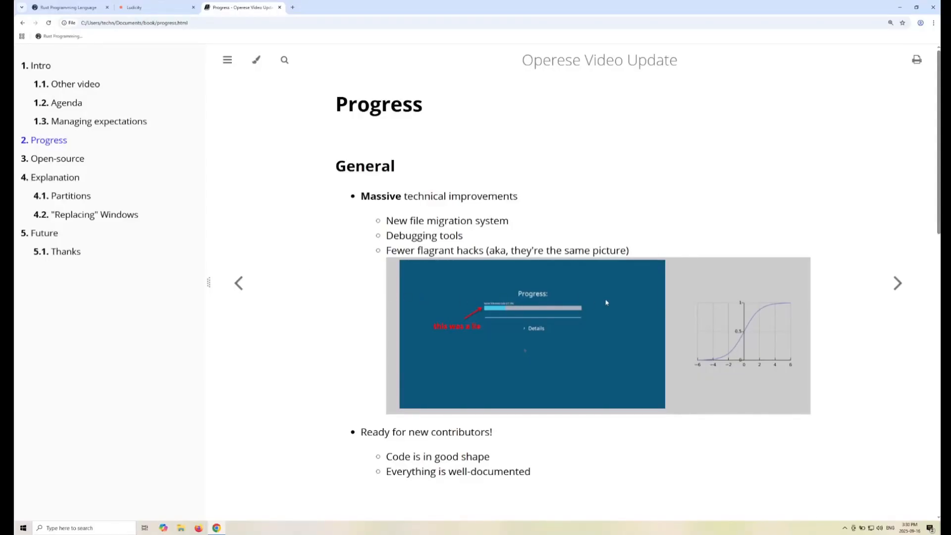
pyautogui.moveTo(601, 309)
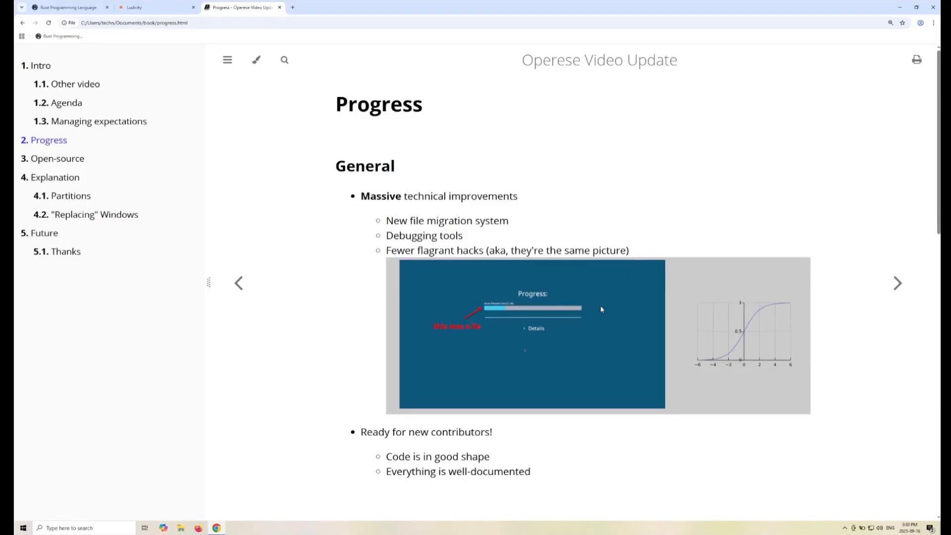
pyautogui.moveTo(940, 148)
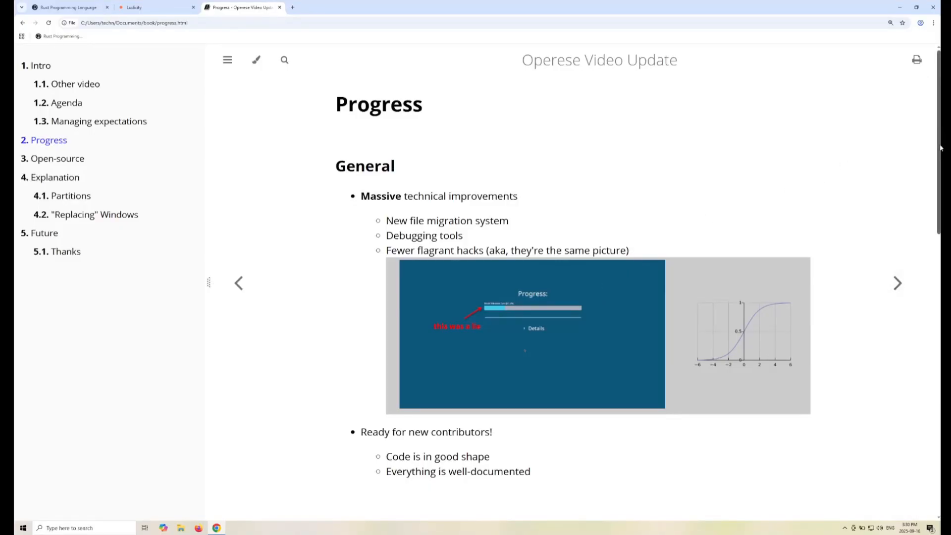
# - Scroll the Progress page to the Program Migration section about Chromium support
pyautogui.scroll(-3)
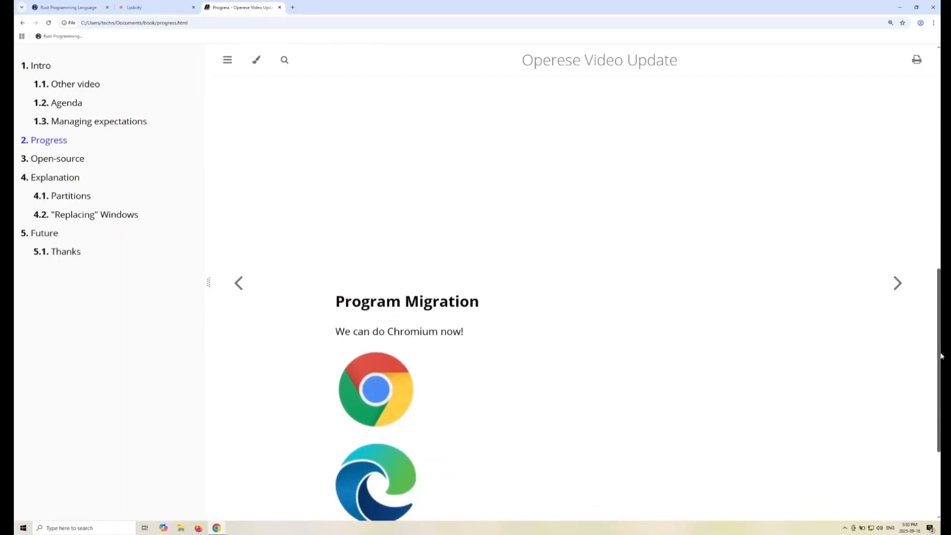
pyautogui.scroll(3)
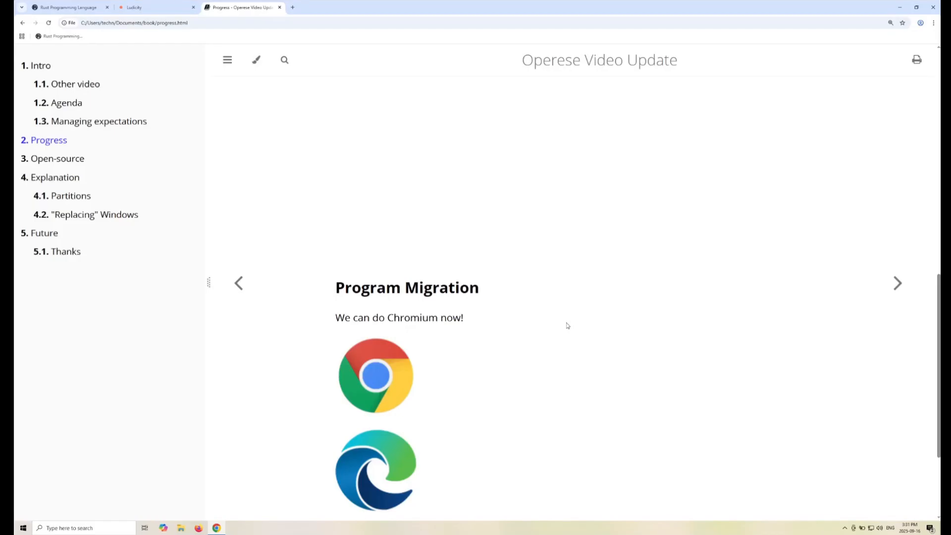
# - Run the Operese installer from Downloads and begin the migration to the new desktop
pyautogui.click(292, 7)
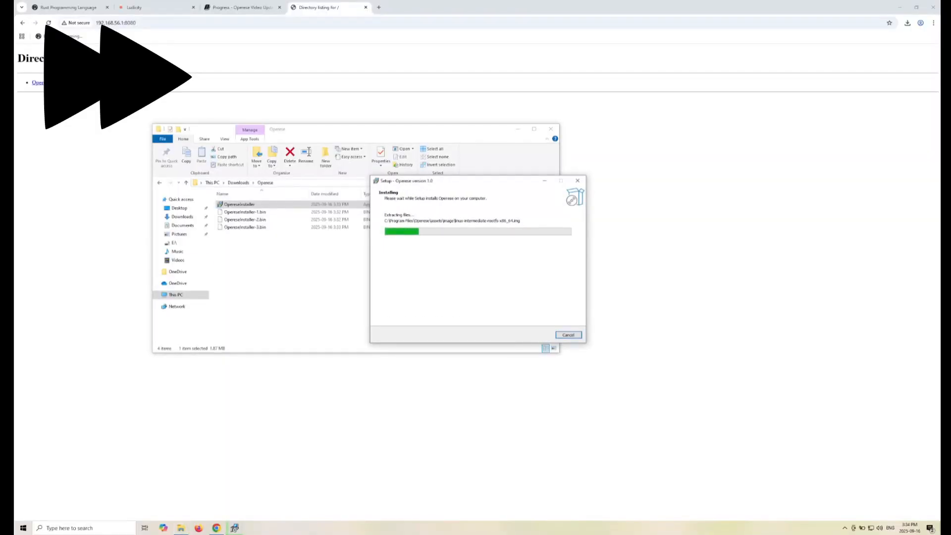
pyautogui.click(8, 527)
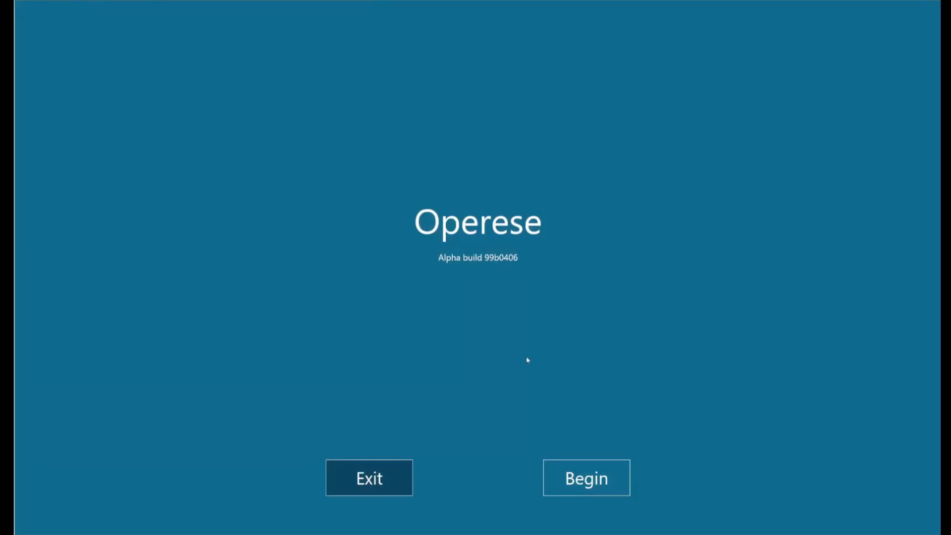
pyautogui.moveTo(526, 353)
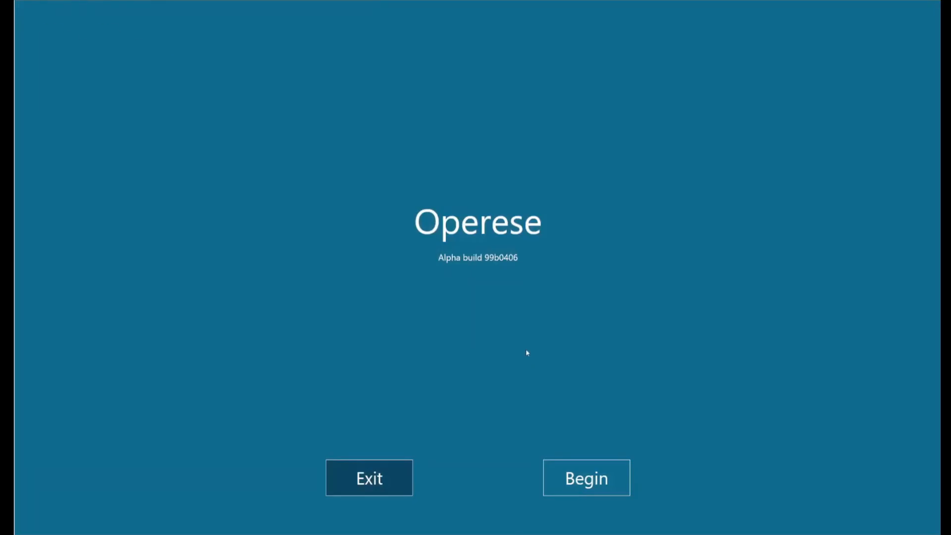
pyautogui.click(585, 477)
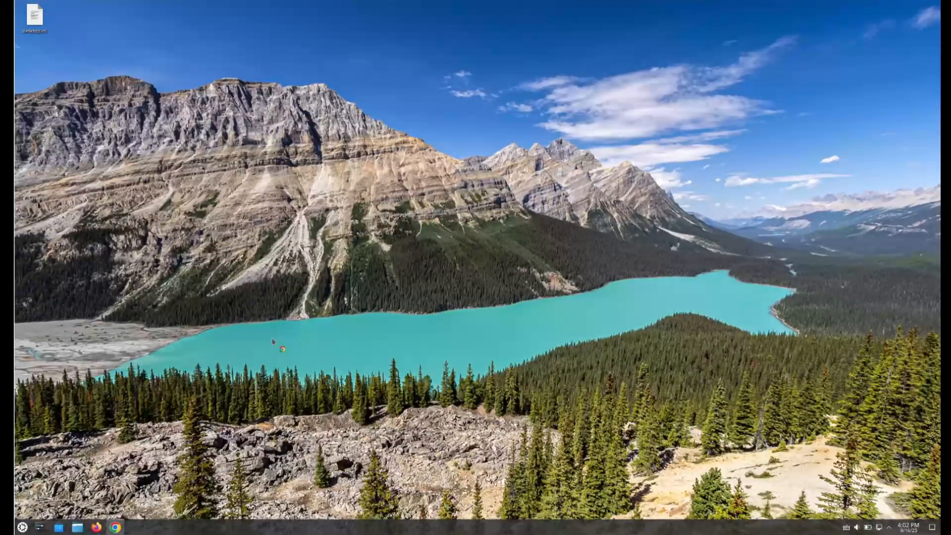
# - Reopen the Progress page on the migrated system at normal zoom, reaching Distro-agnosticism
pyautogui.click(115, 527)
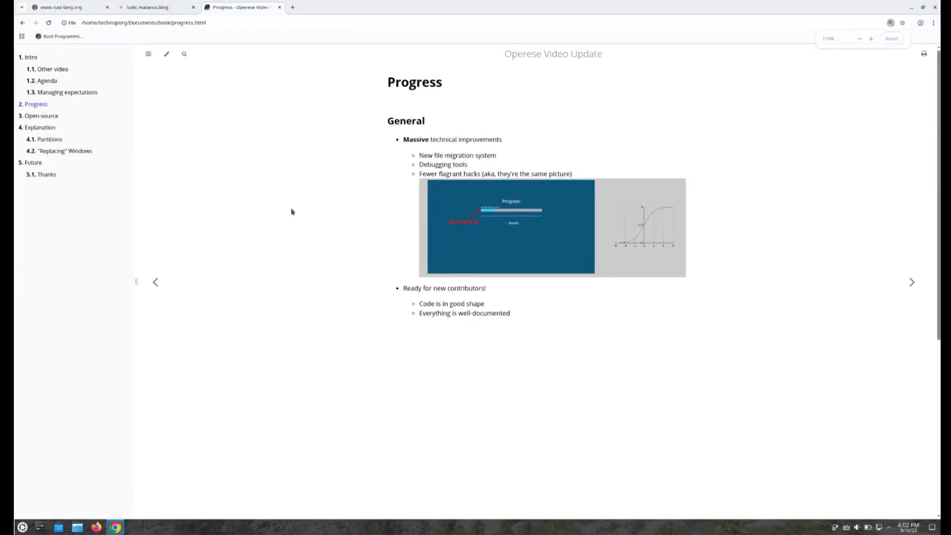
pyautogui.click(892, 39)
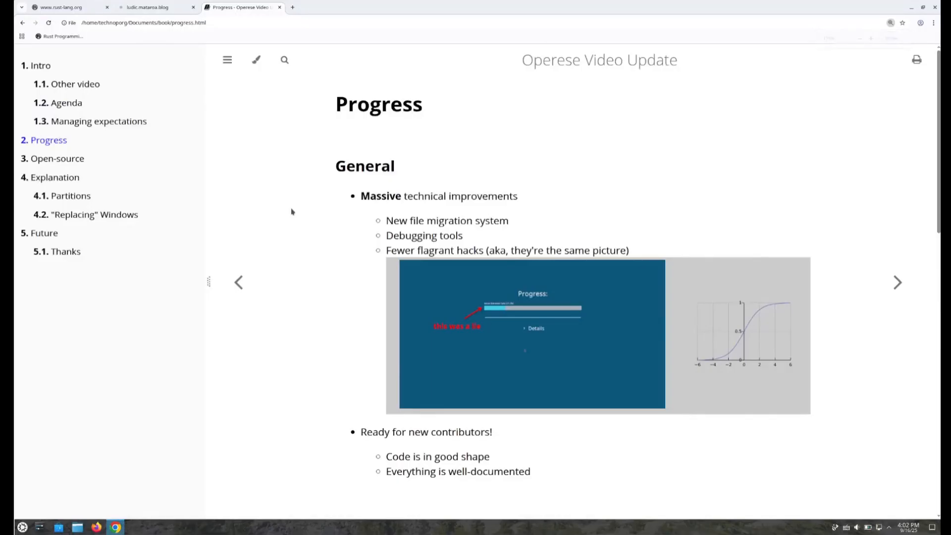
pyautogui.click(897, 282)
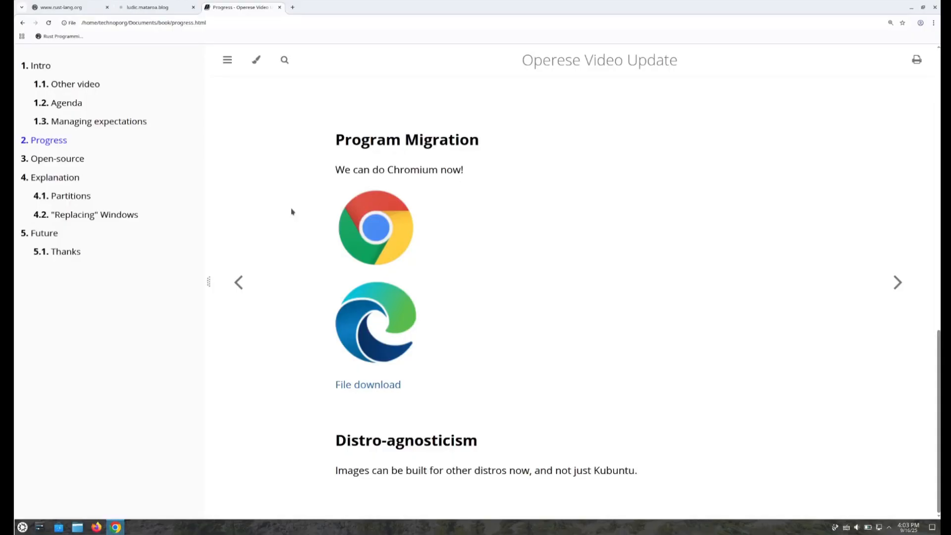
# - Go through the Open-source slide and advance to the 'What are partitions?' slide
pyautogui.click(898, 282)
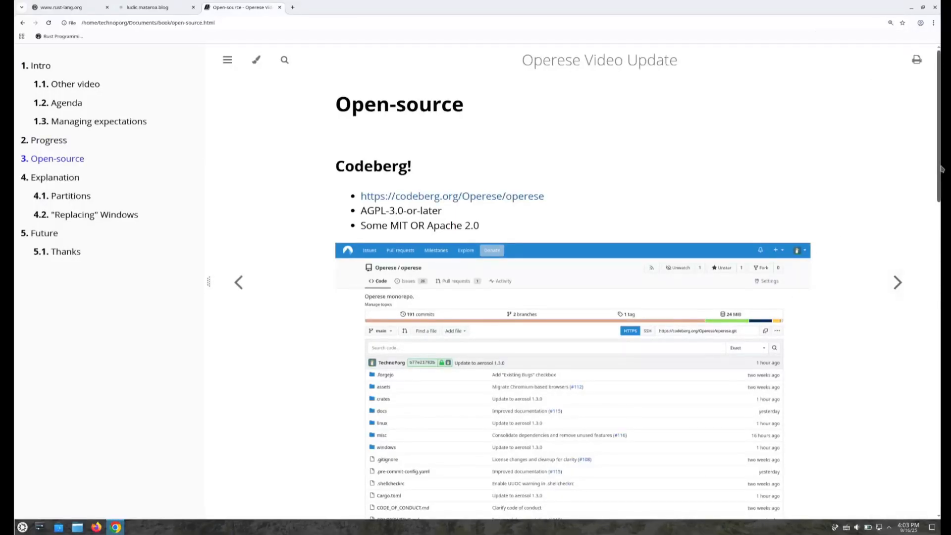
pyautogui.scroll(-3)
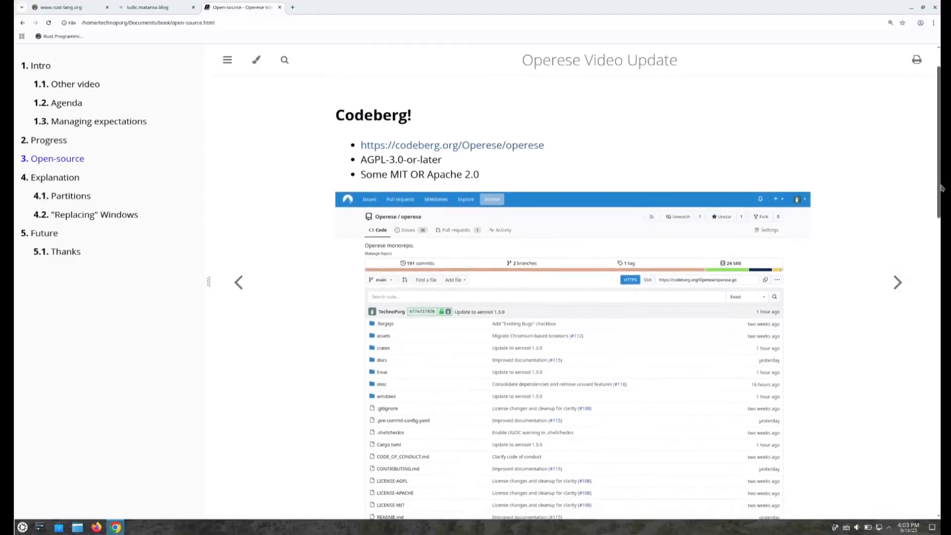
pyautogui.scroll(3)
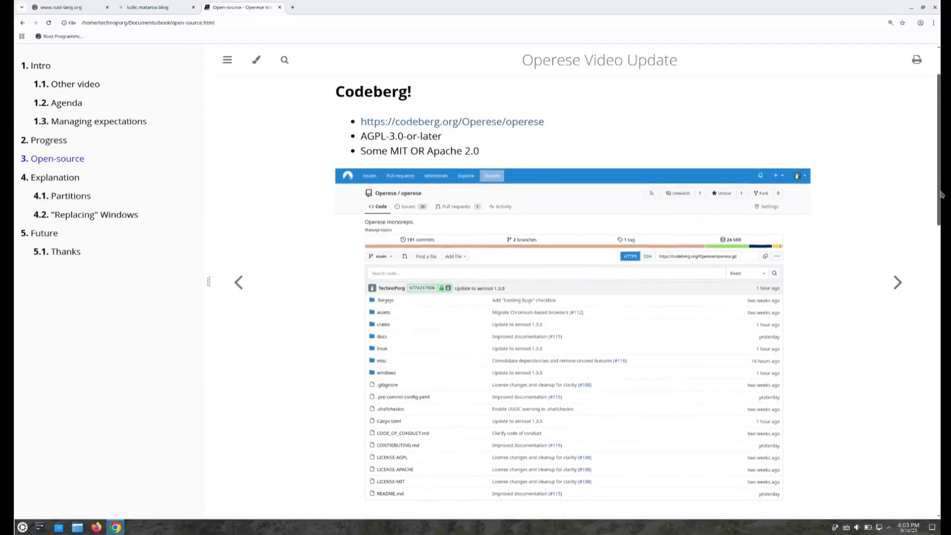
pyautogui.scroll(-3)
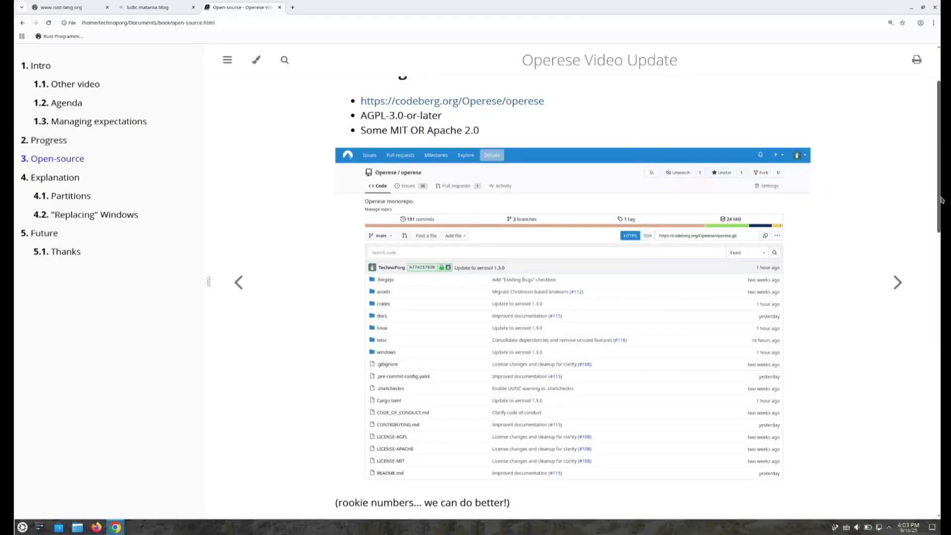
pyautogui.scroll(-3)
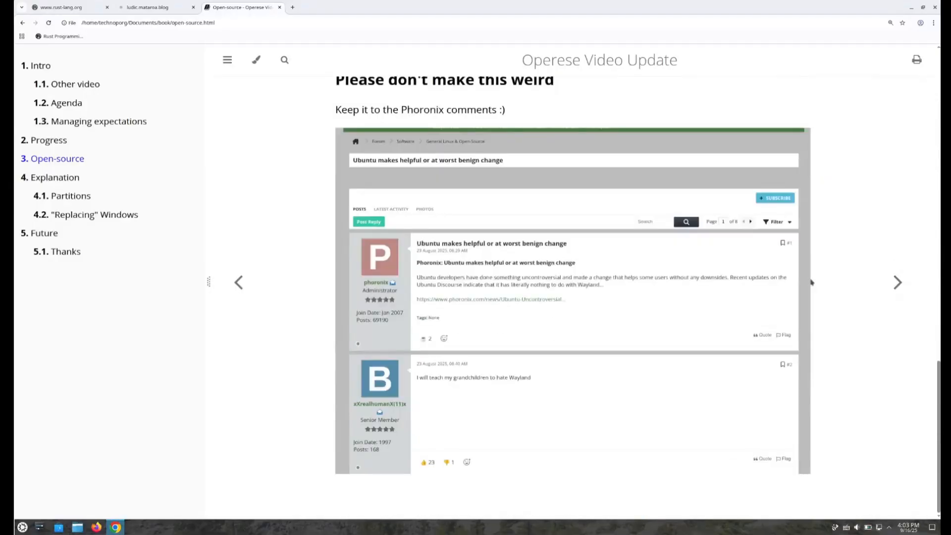
pyautogui.scroll(-3)
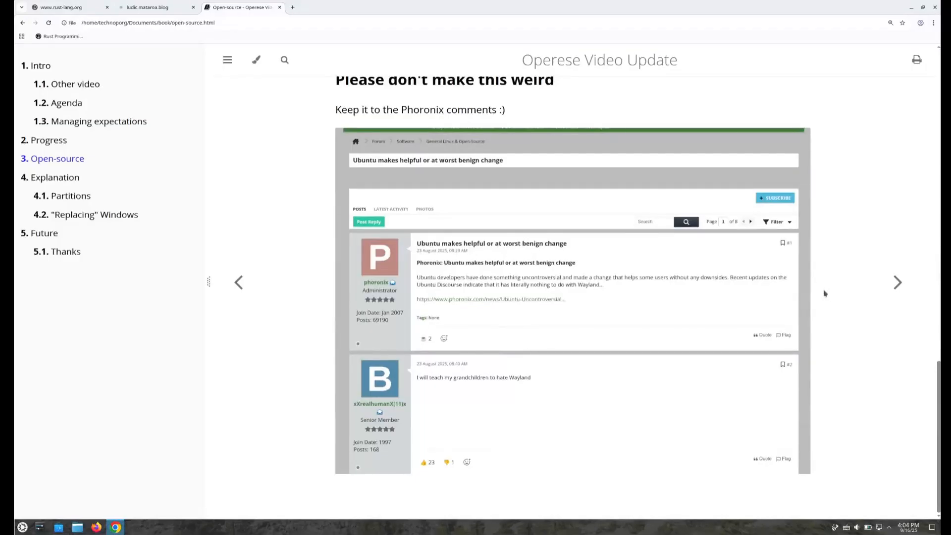
pyautogui.moveTo(831, 298)
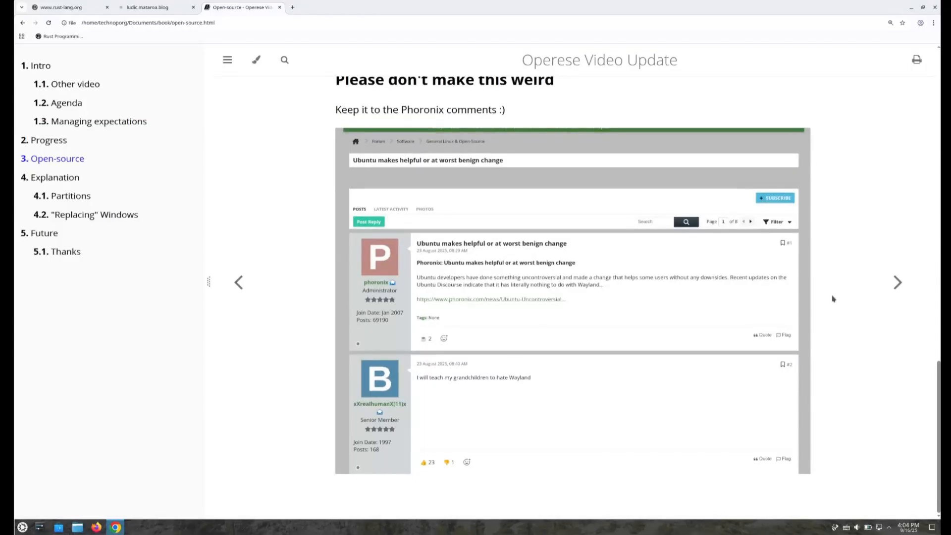
pyautogui.click(897, 282)
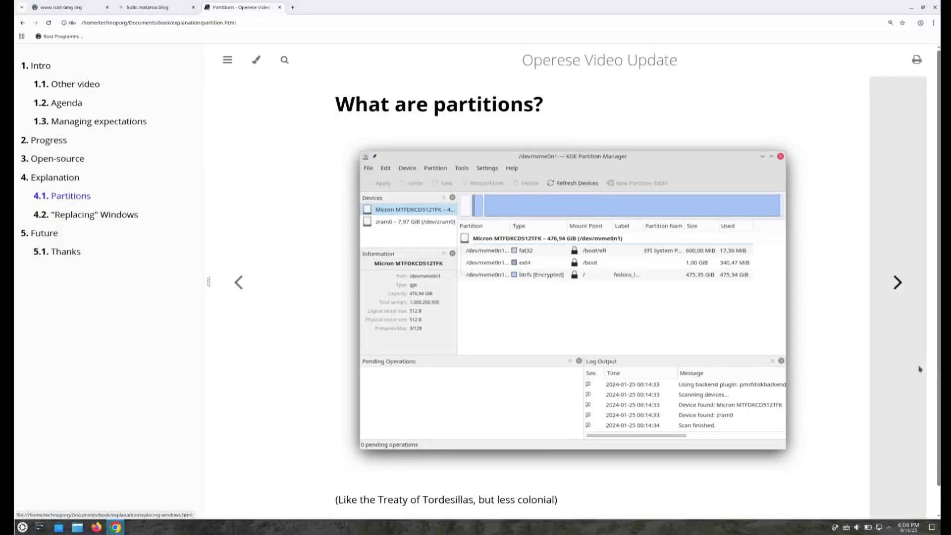
# - Move to the "Replacing" Windows slide and scroll through Limitations and the first strategy steps
pyautogui.click(897, 282)
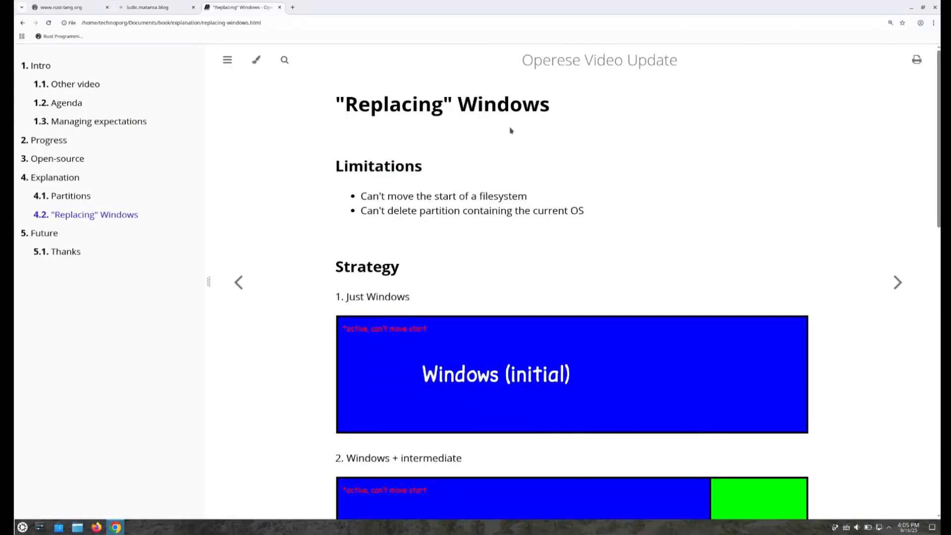
pyautogui.moveTo(315, 339)
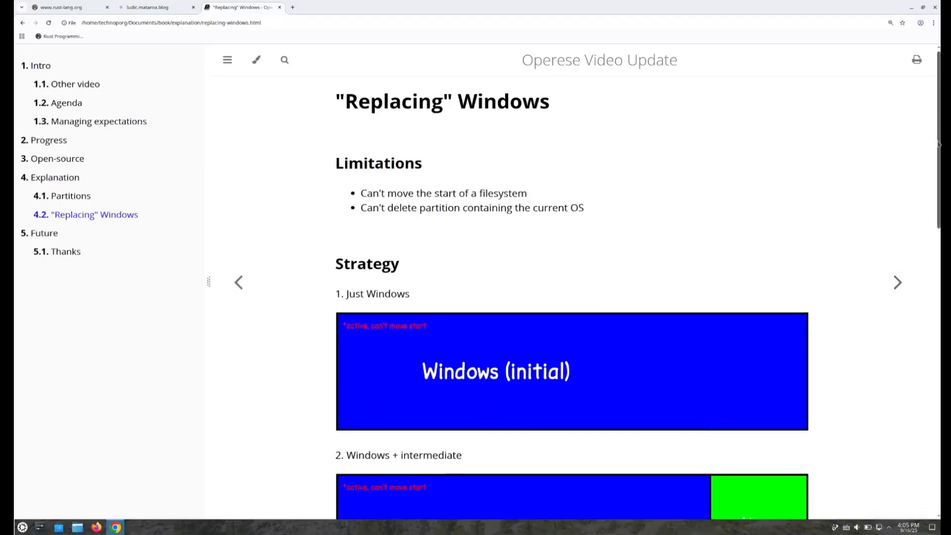
pyautogui.scroll(-3)
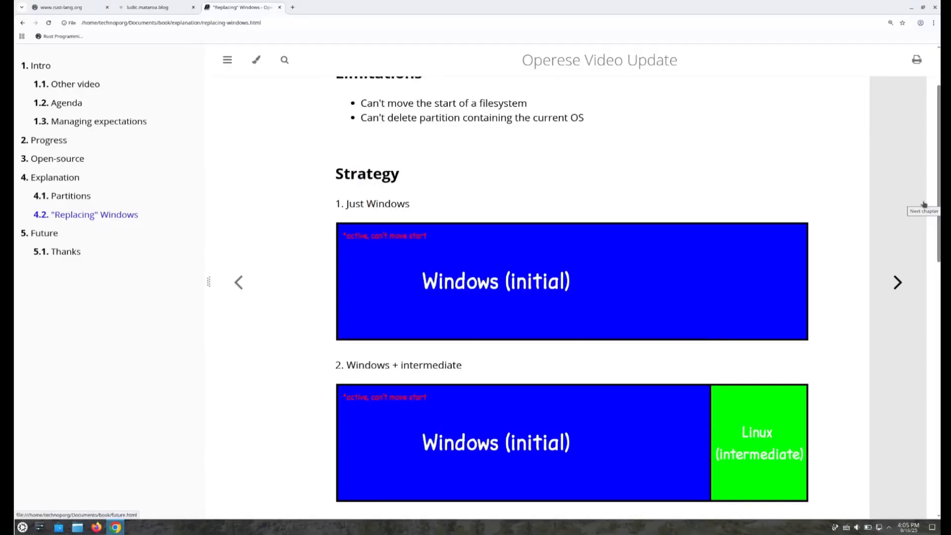
pyautogui.moveTo(940, 183)
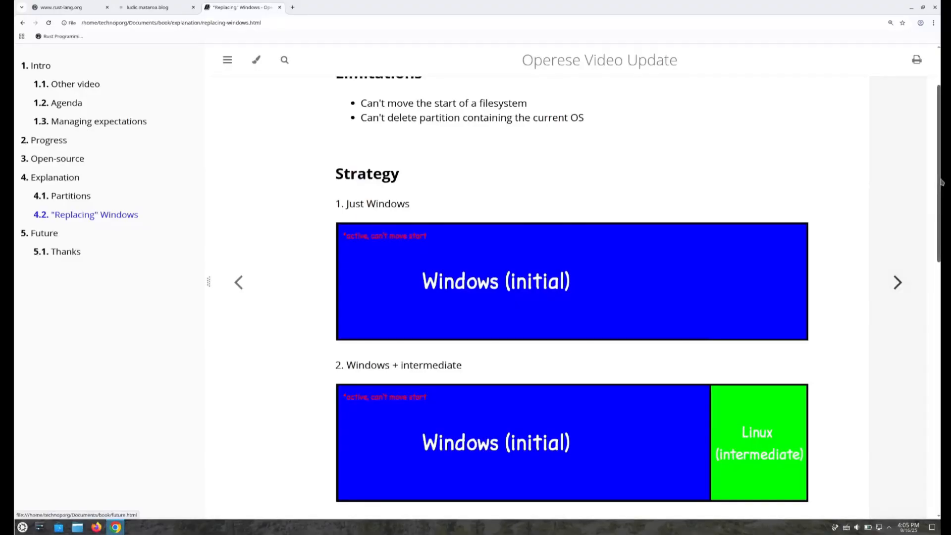
pyautogui.scroll(-3)
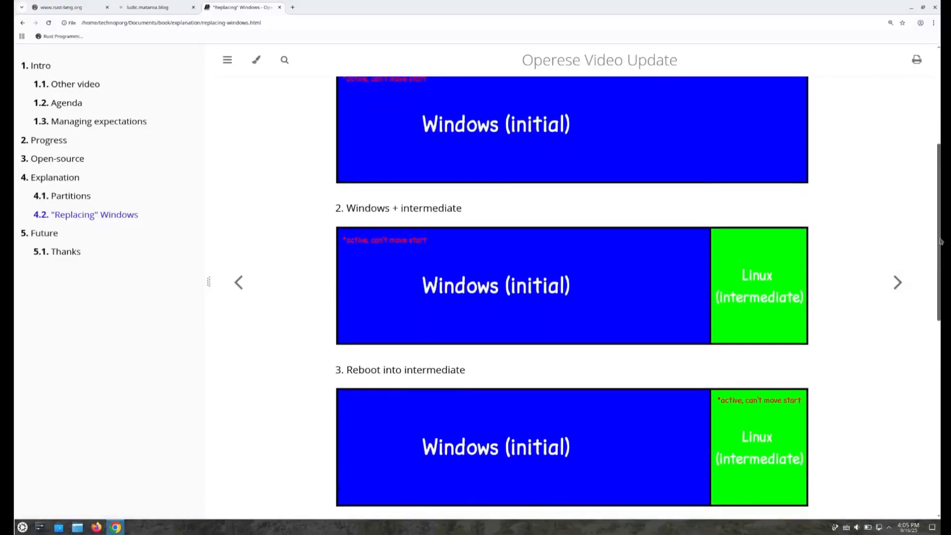
pyautogui.moveTo(868, 290)
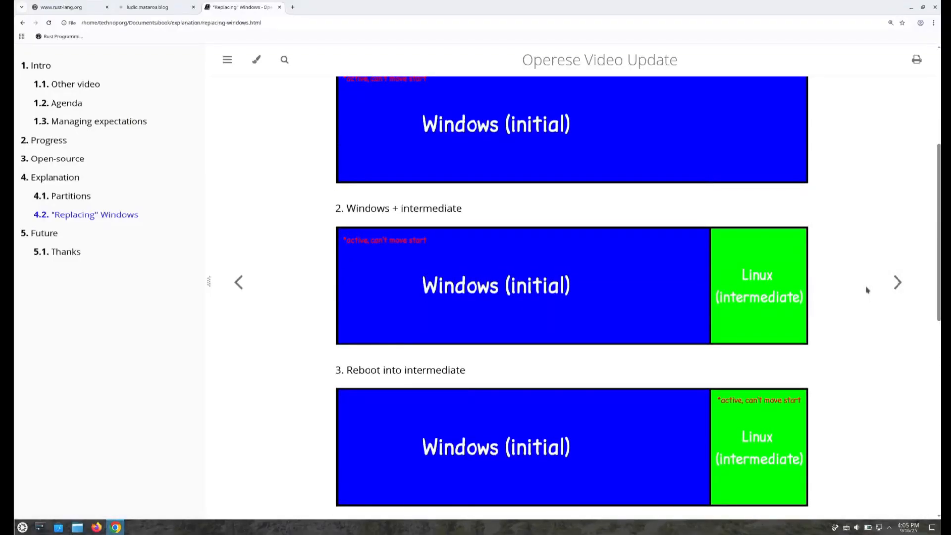
pyautogui.moveTo(431, 385)
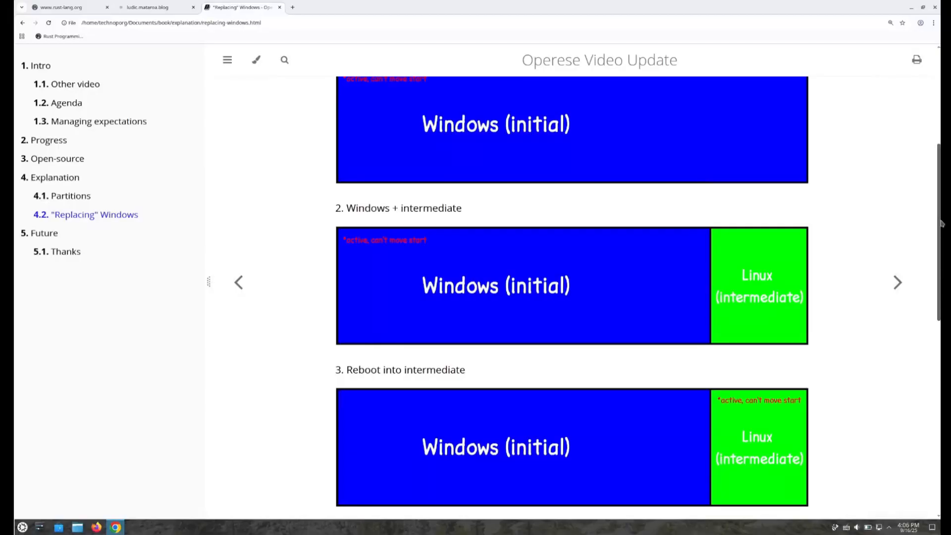
# - Scroll through strategy steps 4–6 to the final Linux-only installation diagram
pyautogui.scroll(-3)
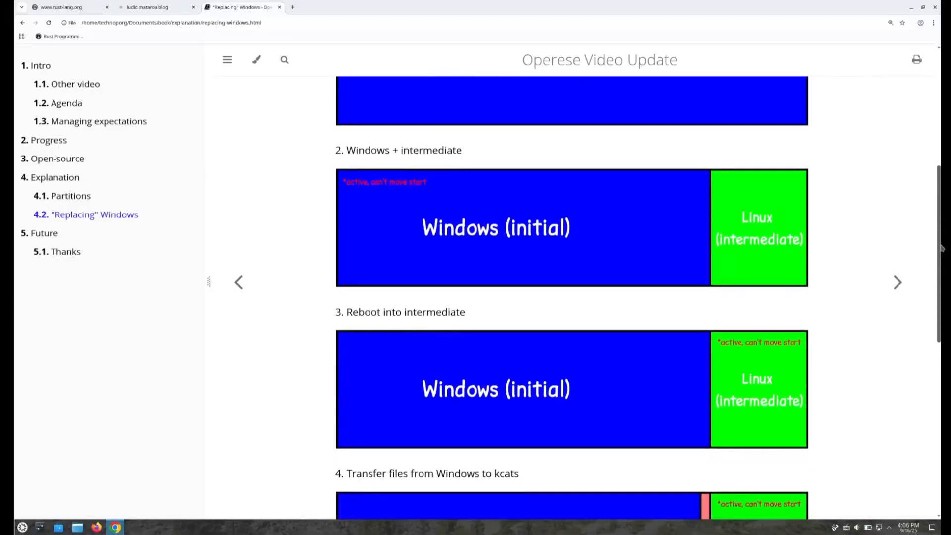
pyautogui.scroll(-3)
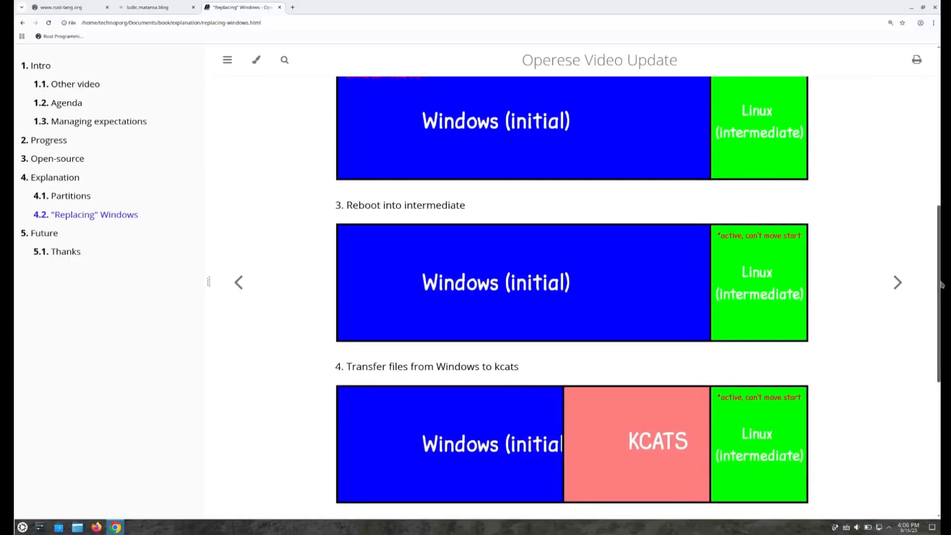
pyautogui.moveTo(897, 282)
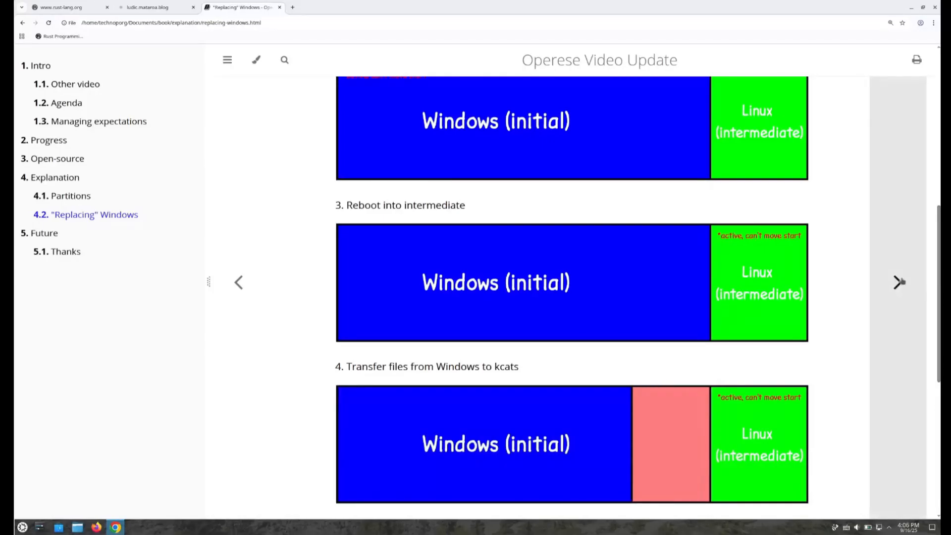
pyautogui.scroll(-3)
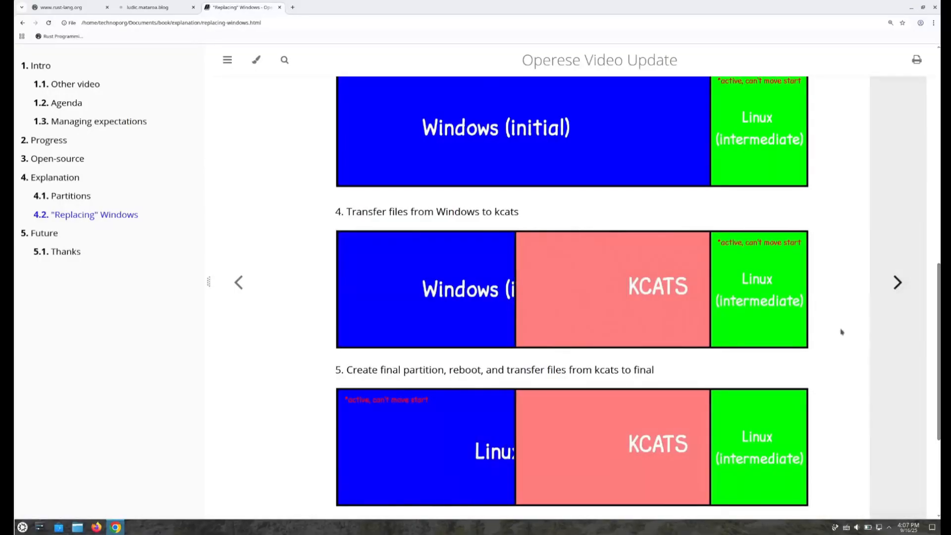
pyautogui.scroll(-3)
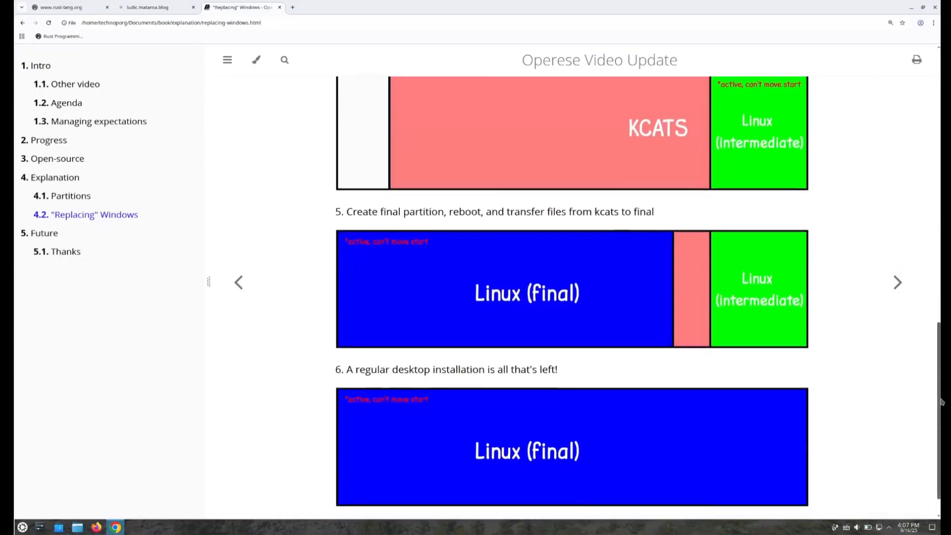
pyautogui.scroll(3)
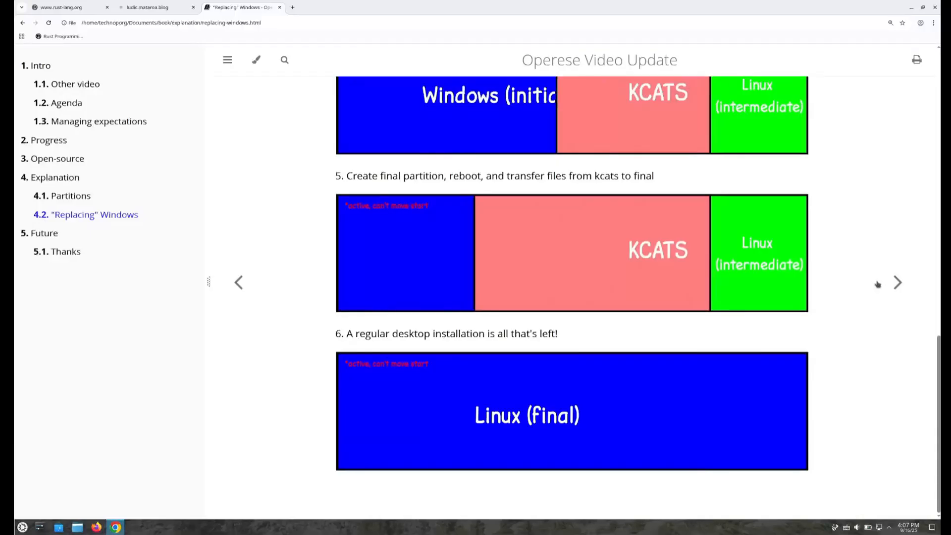
# - Advance to the Future slide with its Bye message and zoom in the page content twice
pyautogui.click(897, 282)
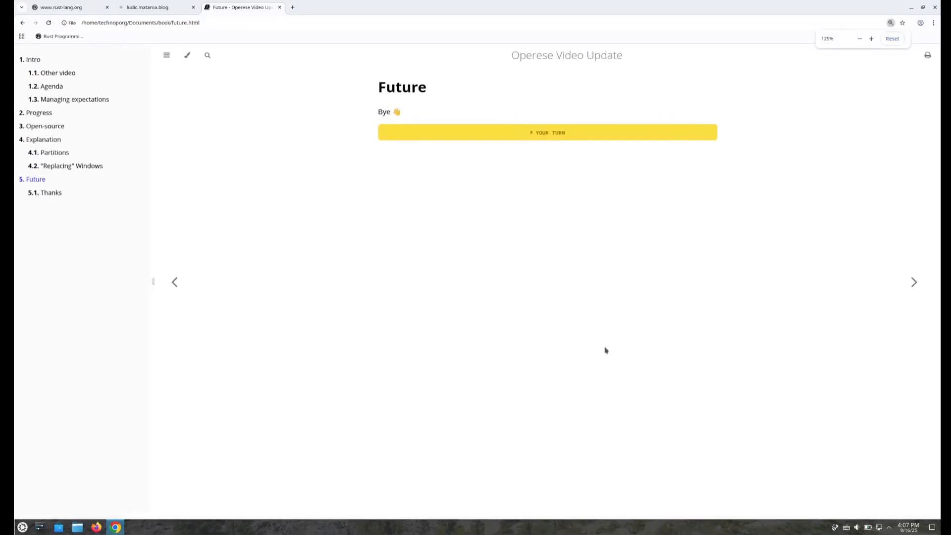
pyautogui.click(870, 39)
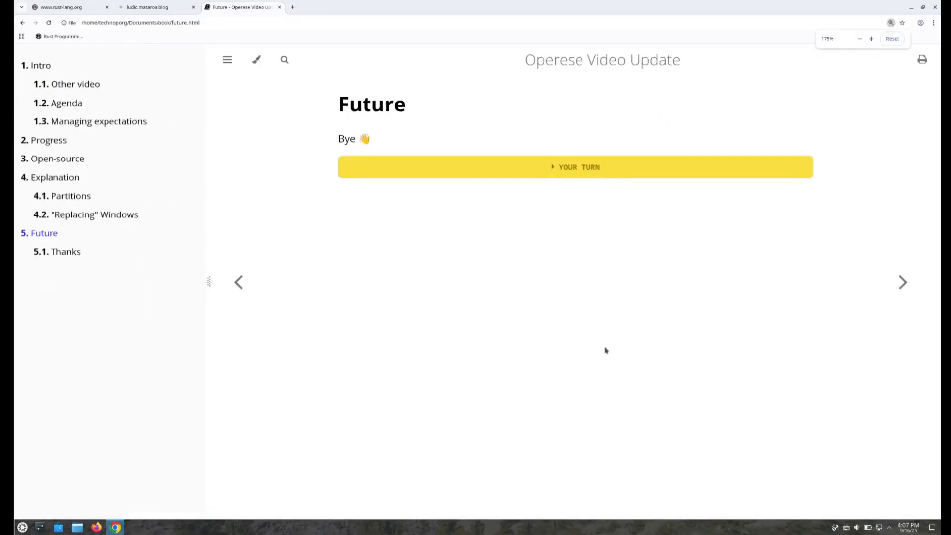
pyautogui.click(889, 39)
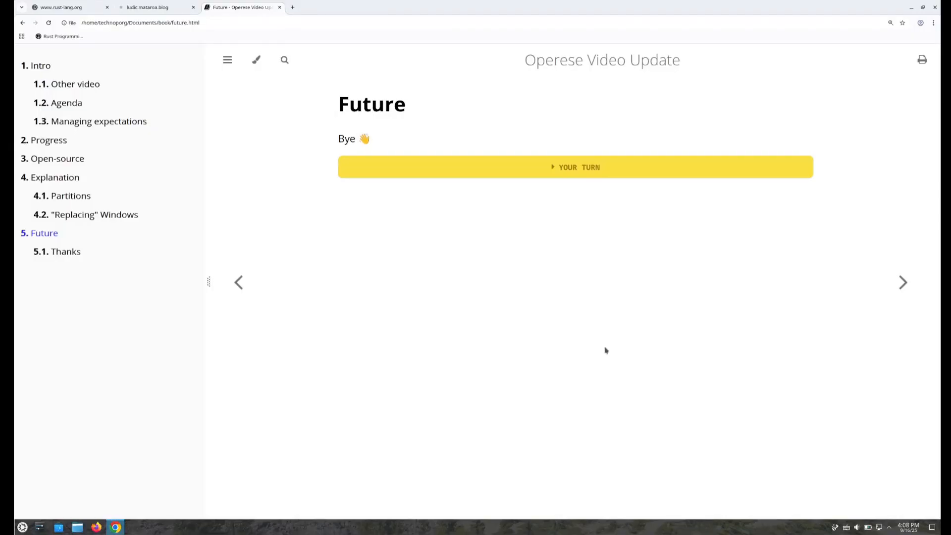
pyautogui.moveTo(544, 176)
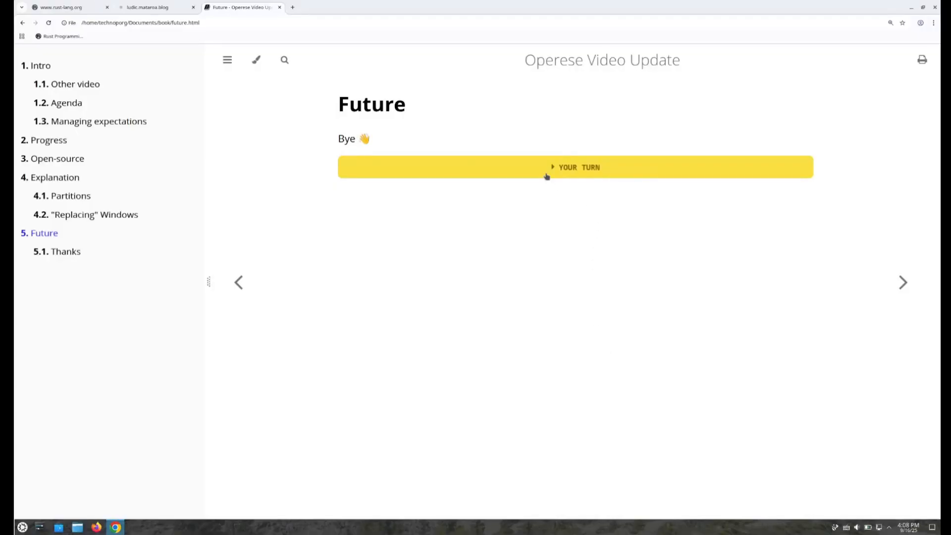
# - Expand the YOUR TURN section, then advance to the final 'The end' thanks page
pyautogui.click(576, 166)
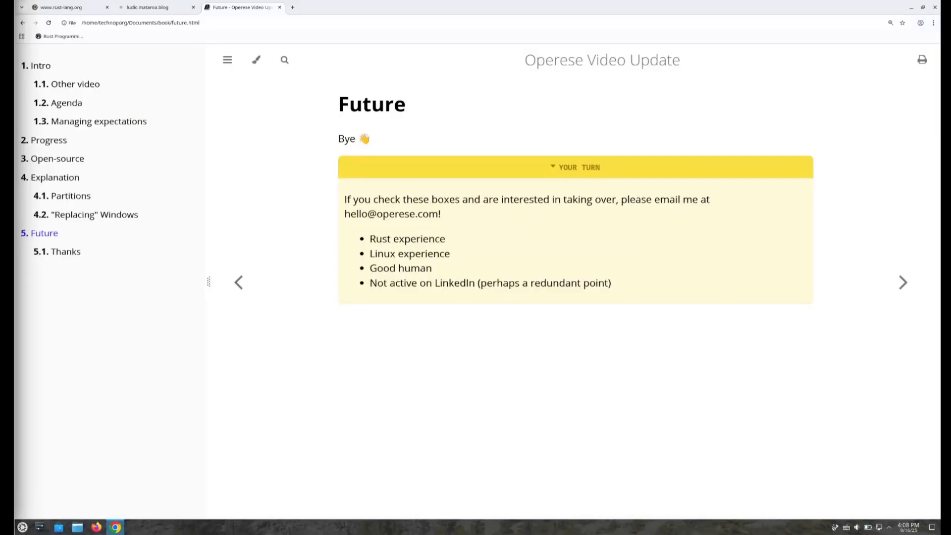
pyautogui.click(902, 282)
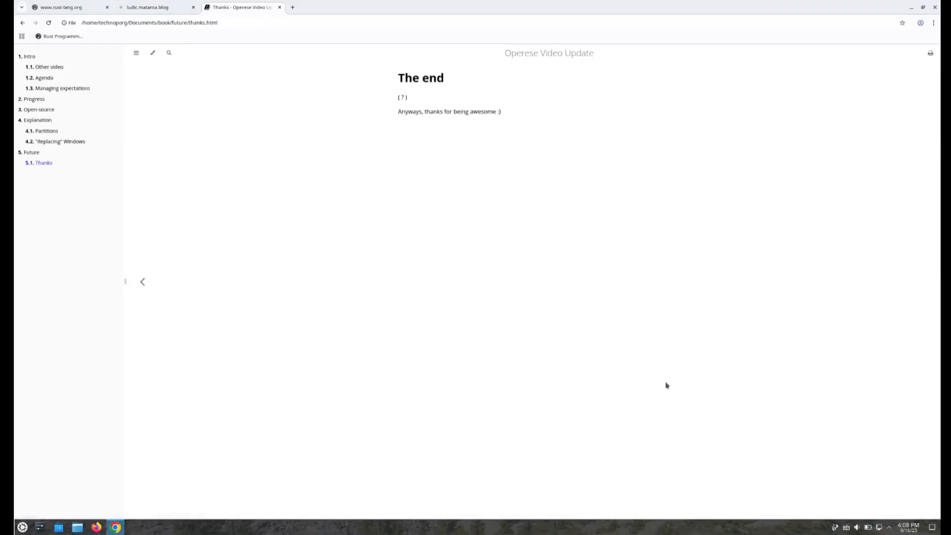
pyautogui.moveTo(475, 285)
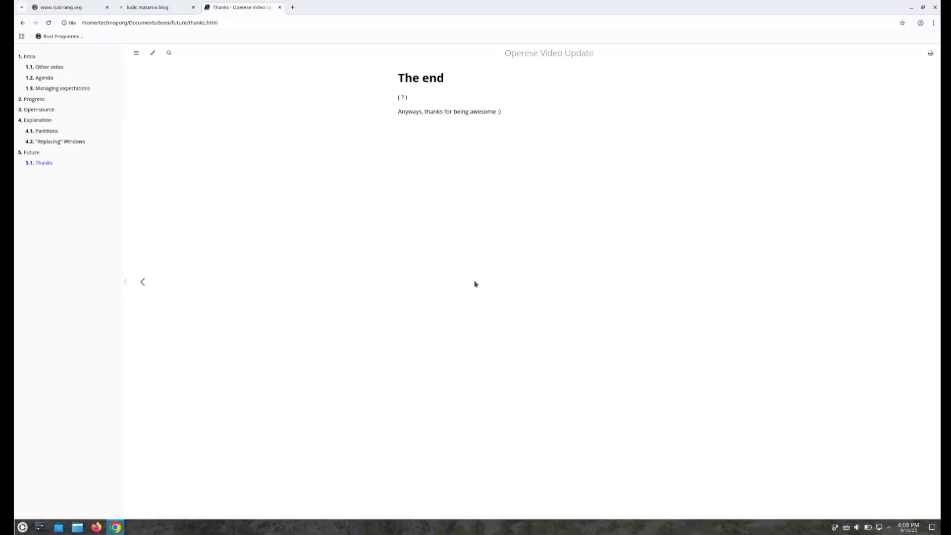